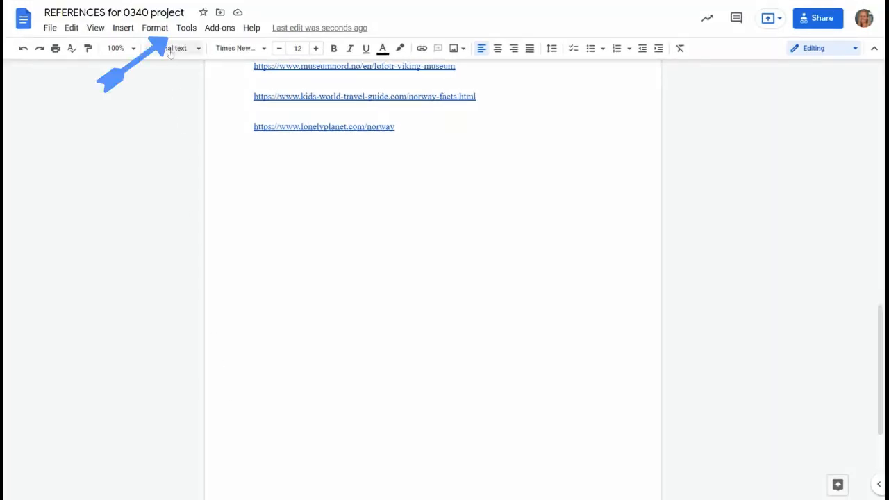
# Show the Citations sidebar from the Tools menu, defaulting to APA 7th edition.
pyautogui.click(186, 28)
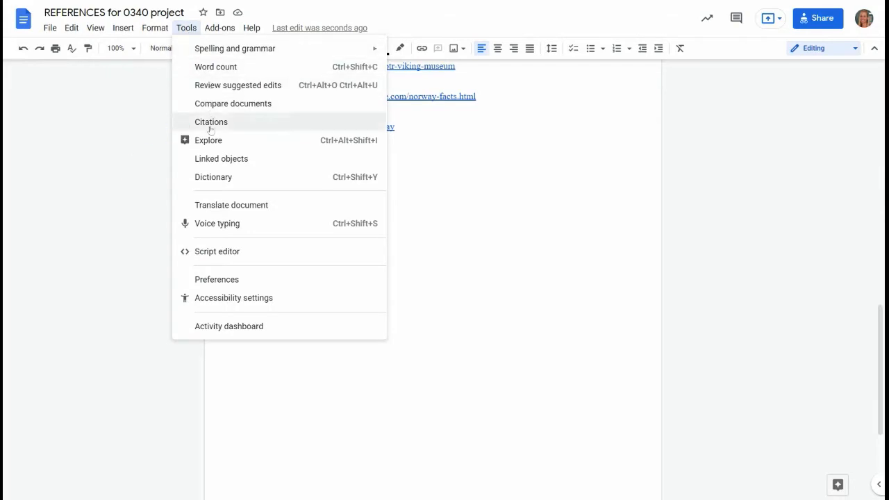
pyautogui.click(211, 122)
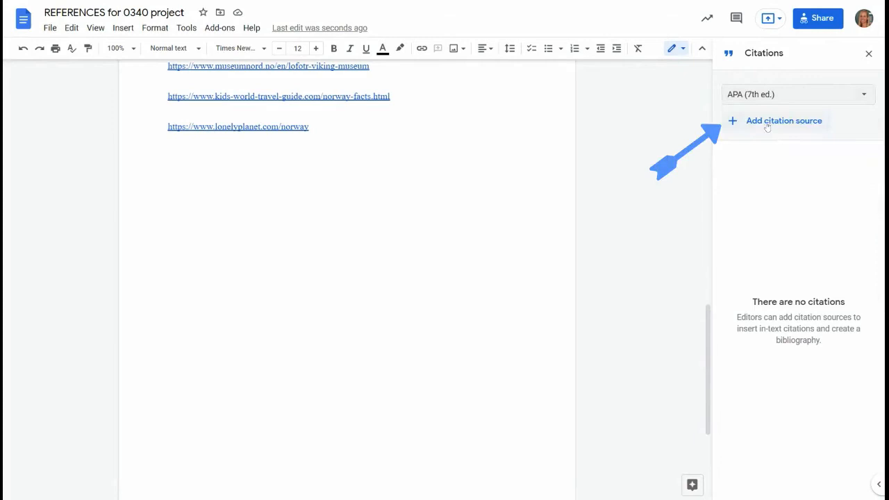
# Add the Lofotr Viking Museum website URL as a citation source and start another.
pyautogui.click(783, 119)
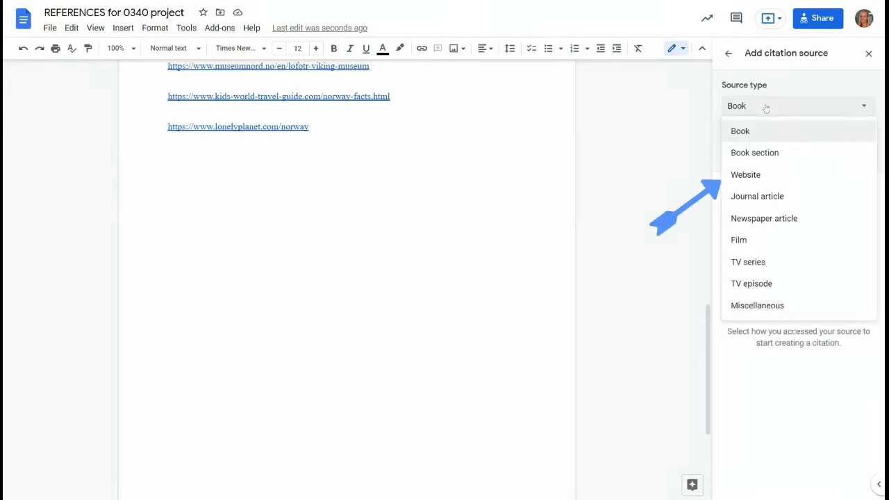
pyautogui.click(745, 175)
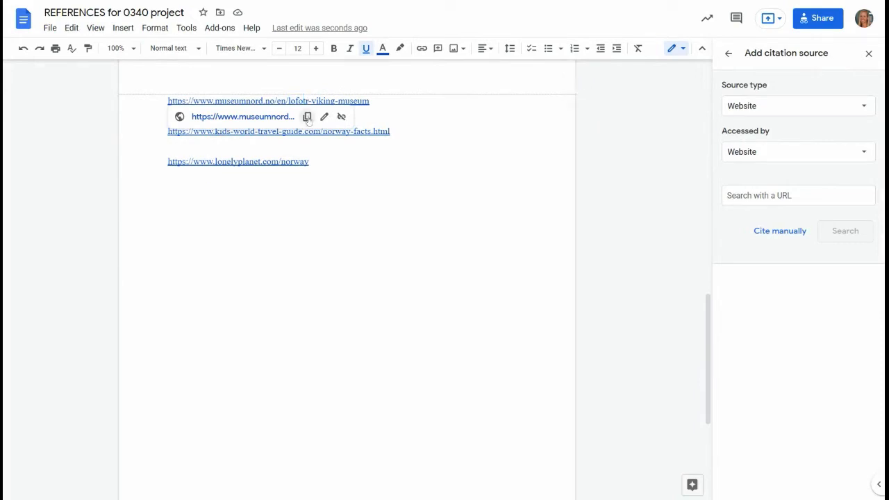
pyautogui.click(307, 117)
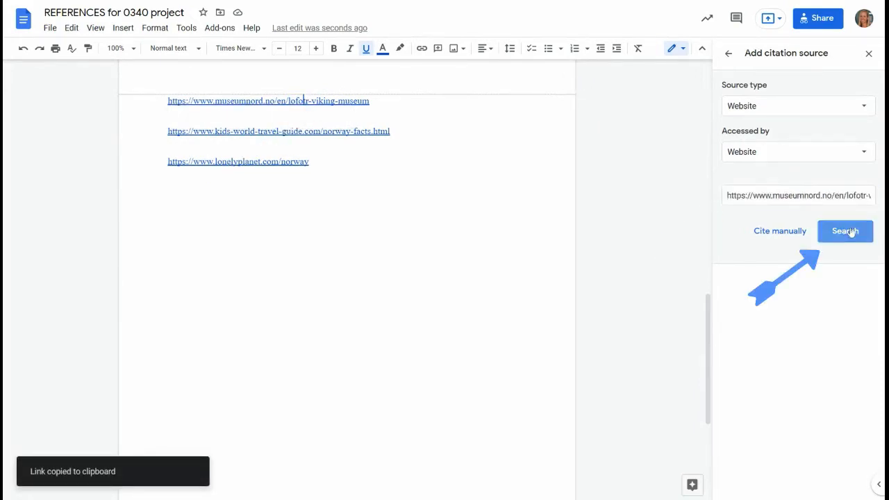
pyautogui.click(844, 231)
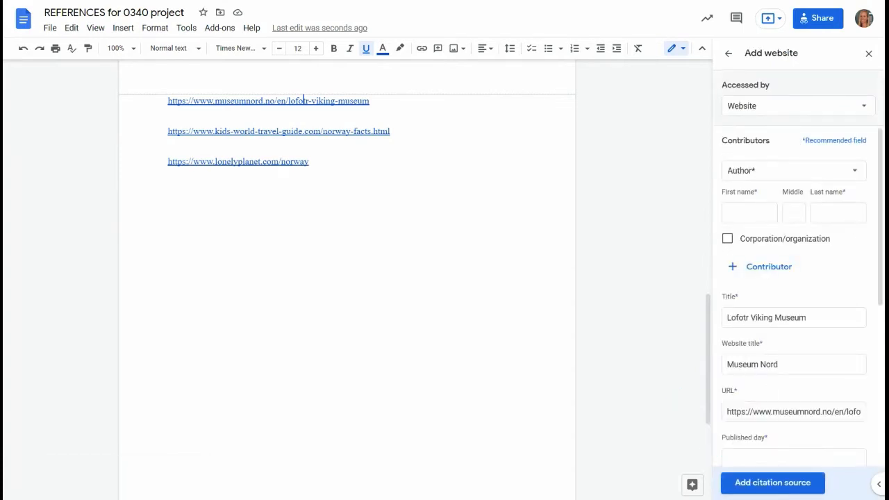
pyautogui.scroll(-3)
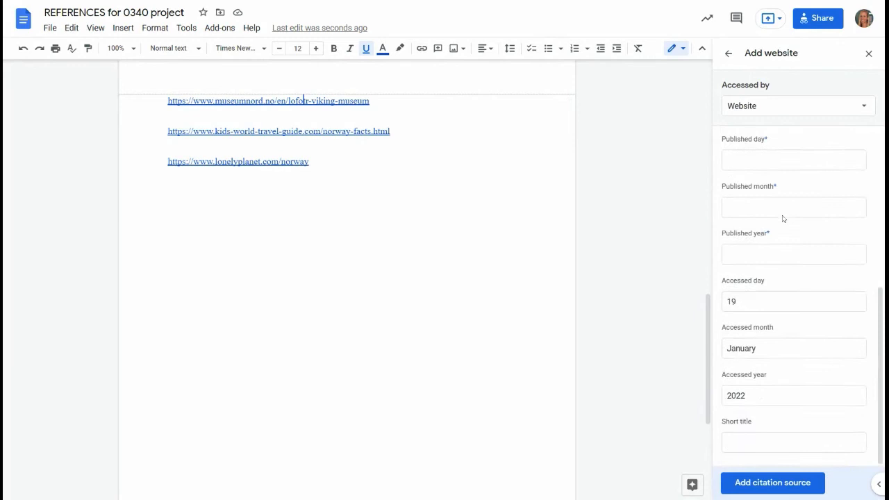
pyautogui.click(773, 482)
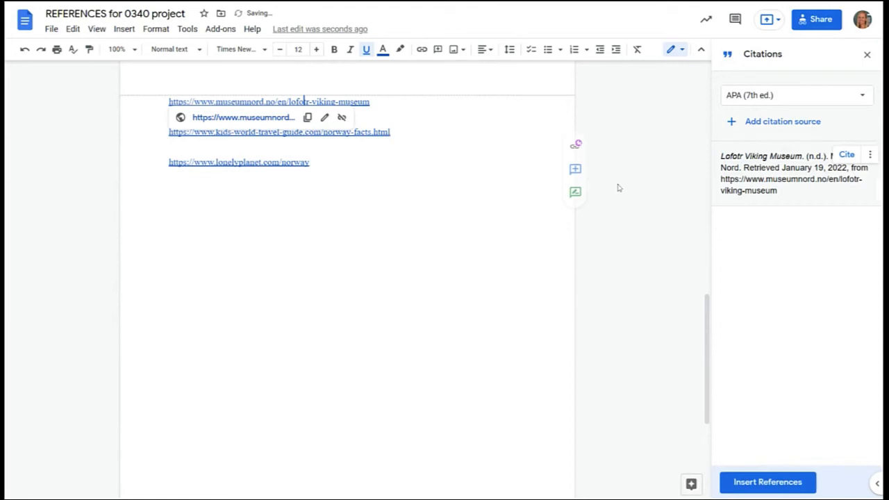
pyautogui.click(780, 121)
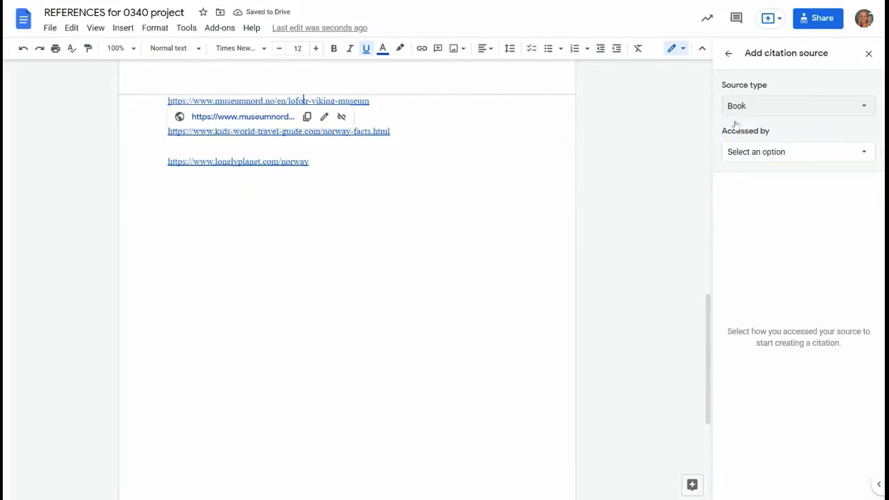
# Add kids-world-travel-guide.com/norway-facts.html as a second website citation source.
pyautogui.click(797, 106)
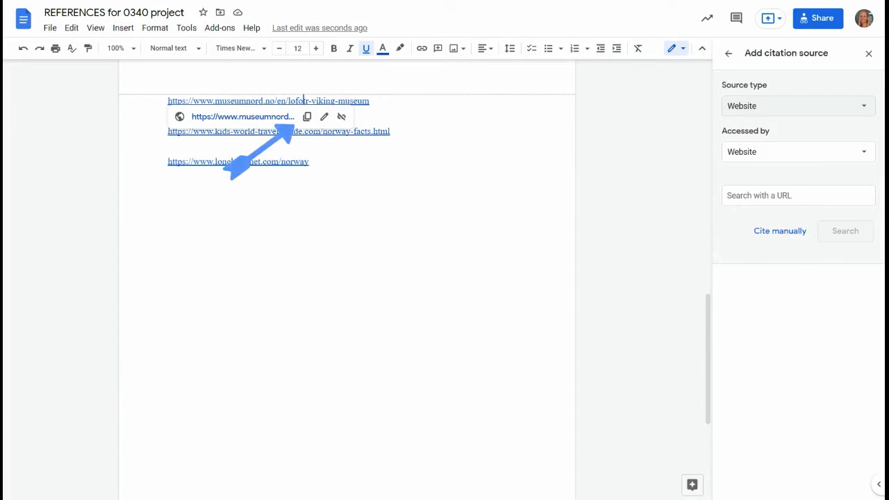
pyautogui.click(307, 116)
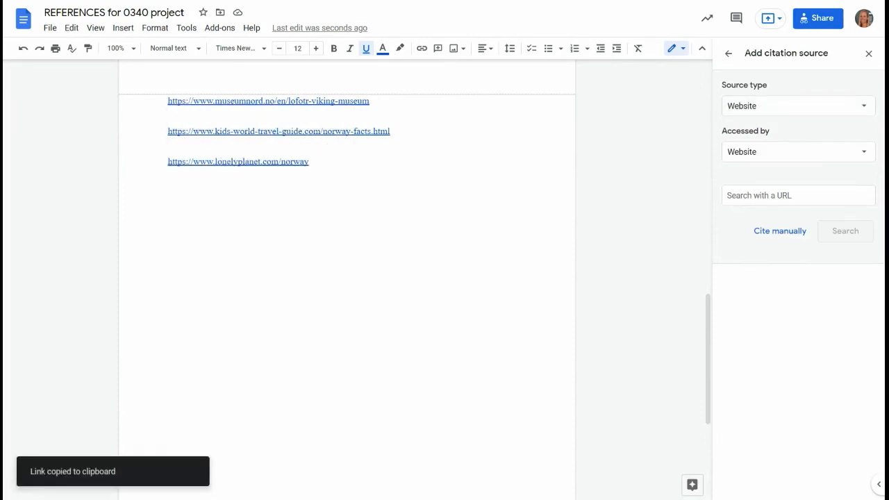
pyautogui.write('https://www.kids-world-travel-guide.com/norway-facts.html')
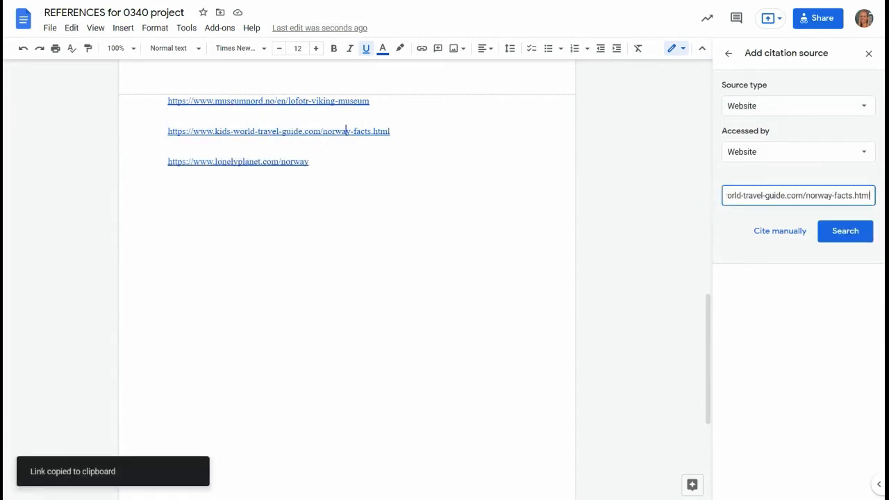
pyautogui.click(844, 230)
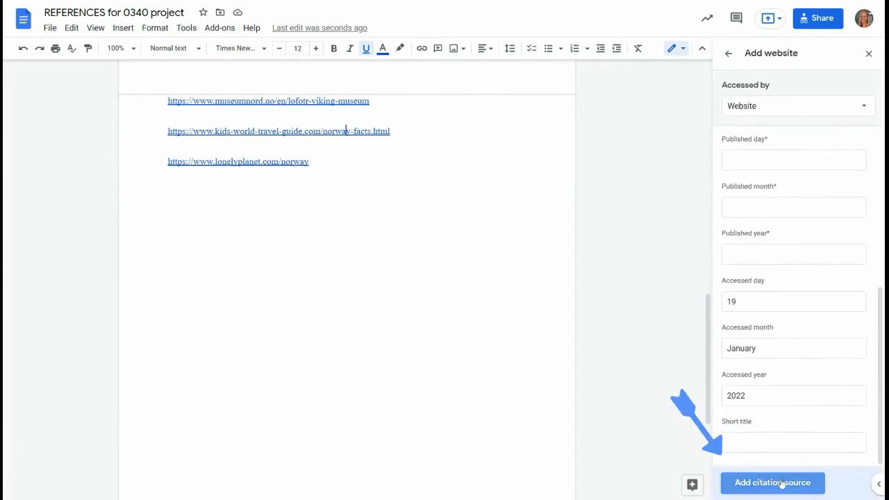
pyautogui.click(772, 482)
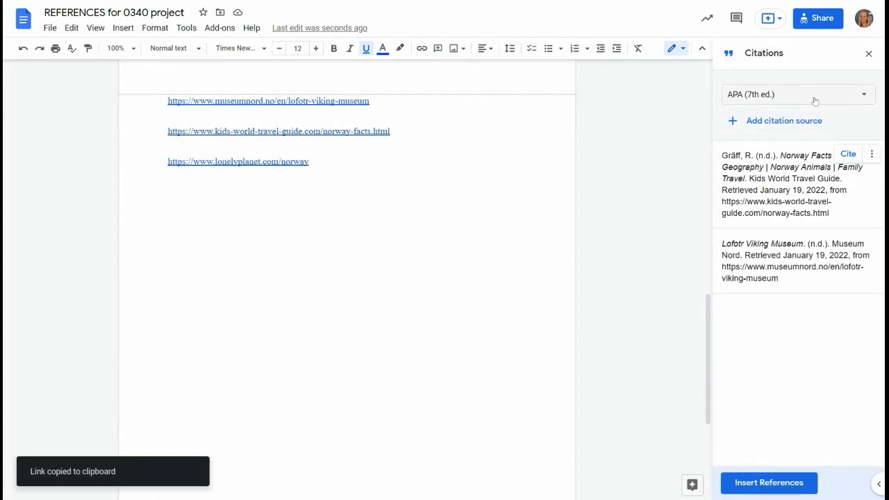
# Add lonelyplanet.com/norway as a third website citation source.
pyautogui.click(783, 120)
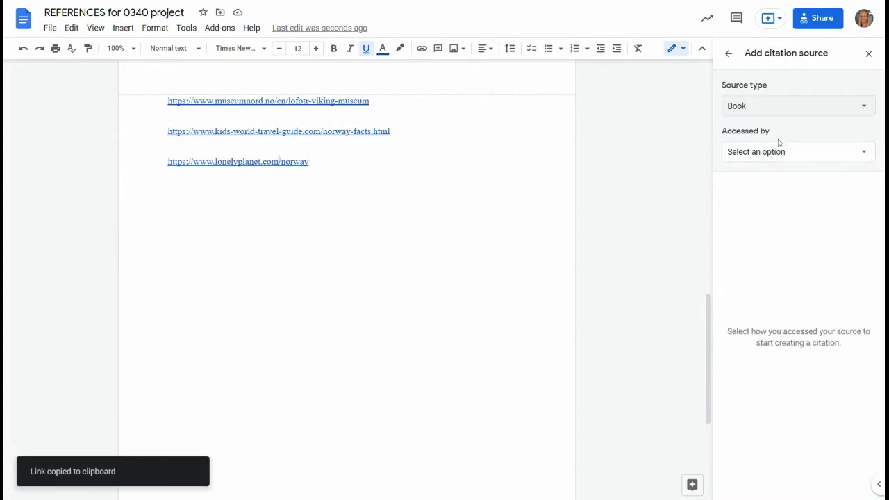
pyautogui.click(798, 106)
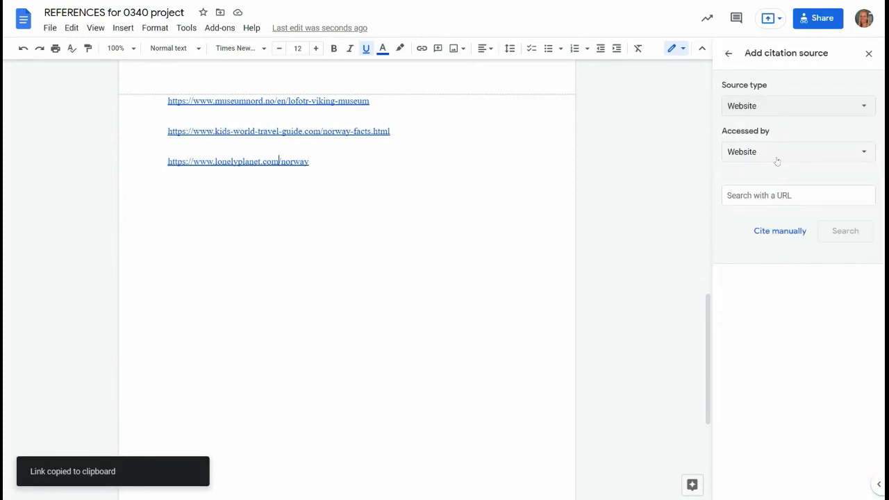
pyautogui.write('https://www.lonelyplanet.com/norway')
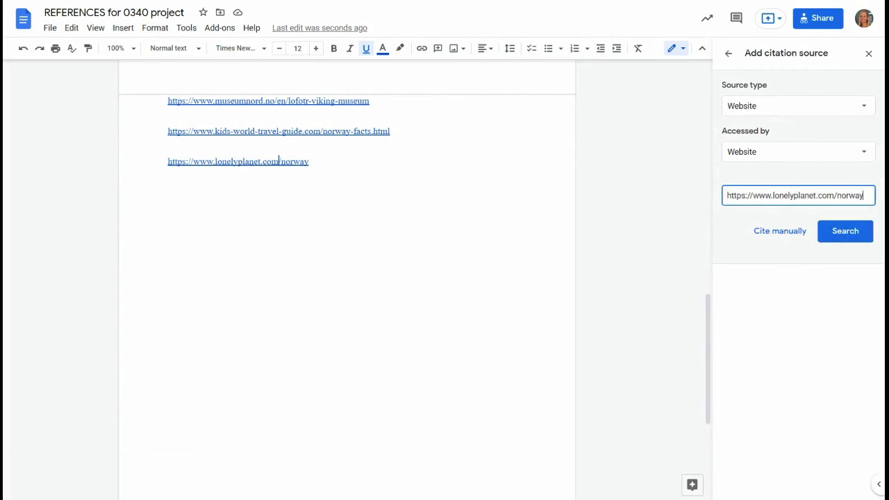
pyautogui.click(845, 230)
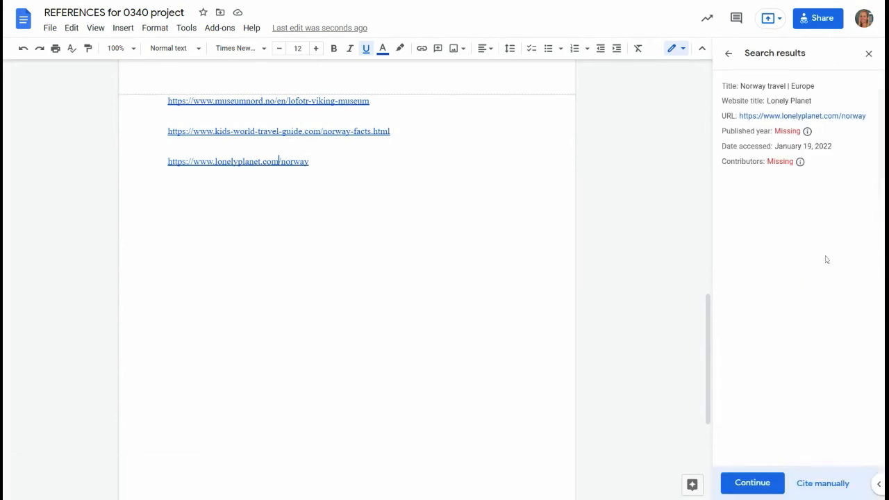
pyautogui.click(822, 484)
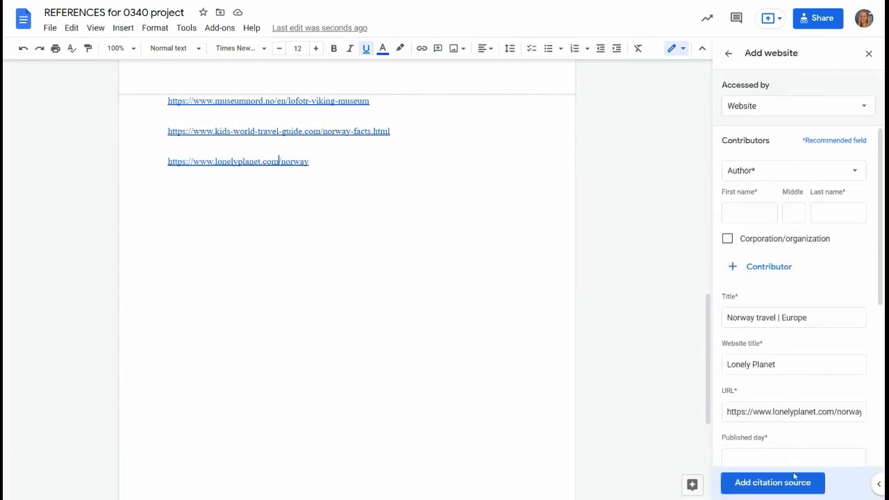
pyautogui.click(773, 482)
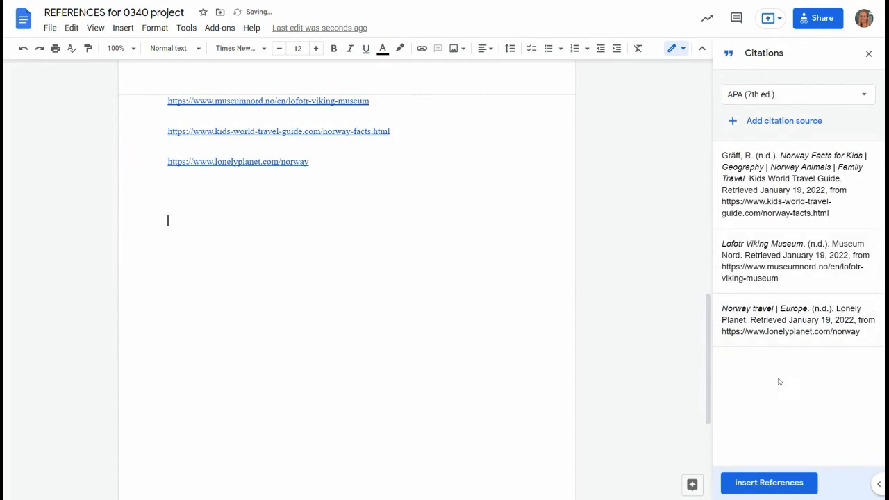
# Insert the References list of all three sources below the URLs, dismissing the uncited-sources tip.
pyautogui.click(768, 482)
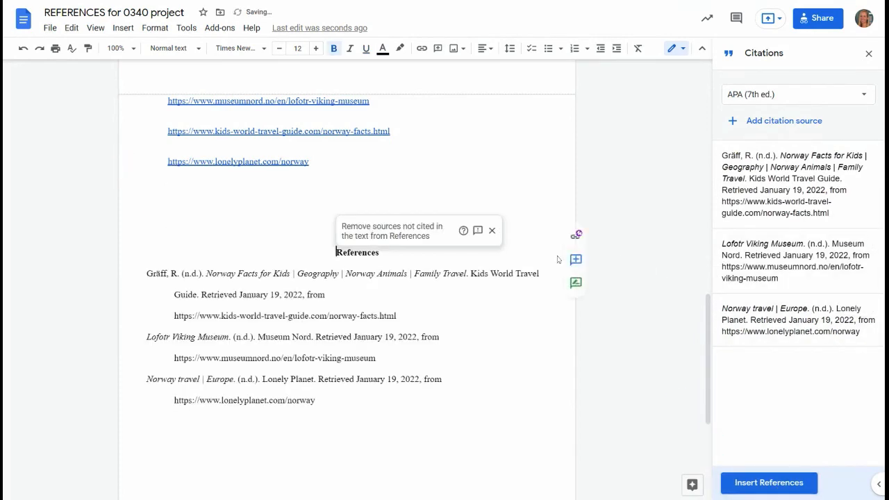
pyautogui.click(491, 231)
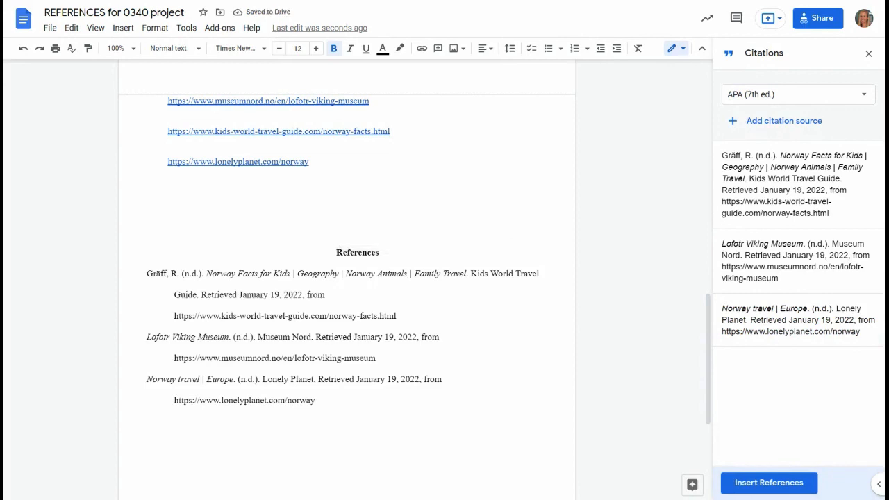
pyautogui.scroll(-3)
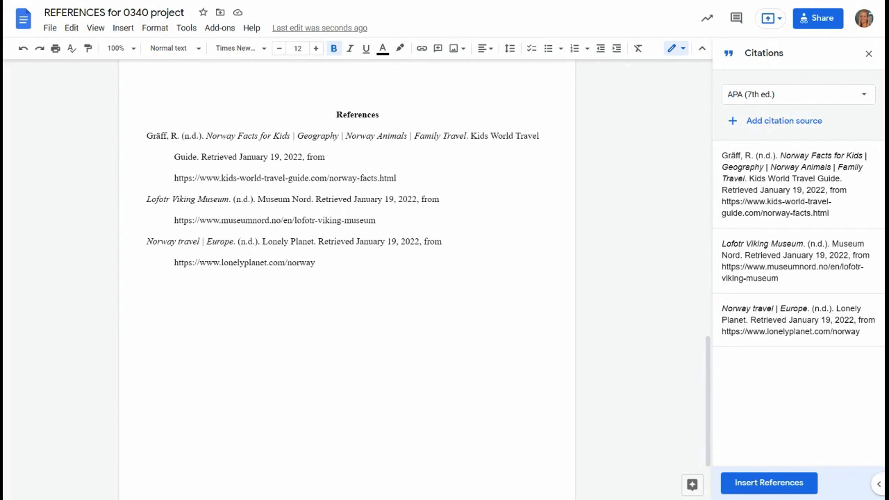
pyautogui.moveTo(650, 183)
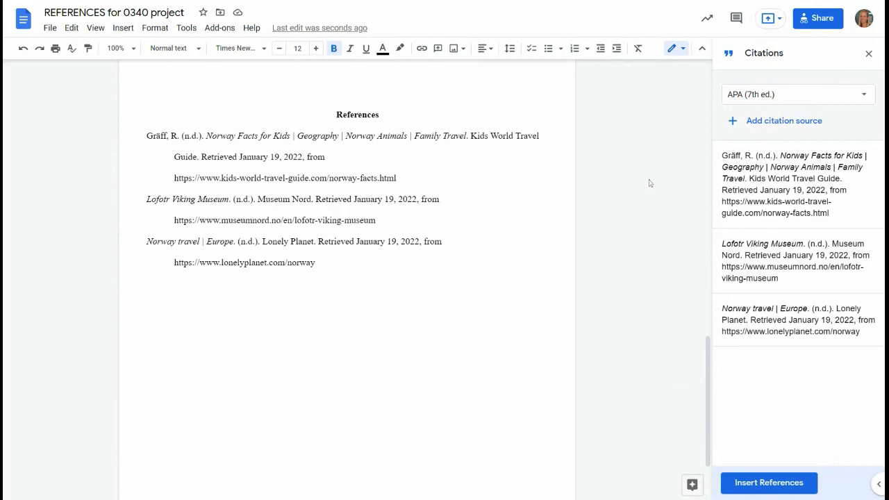